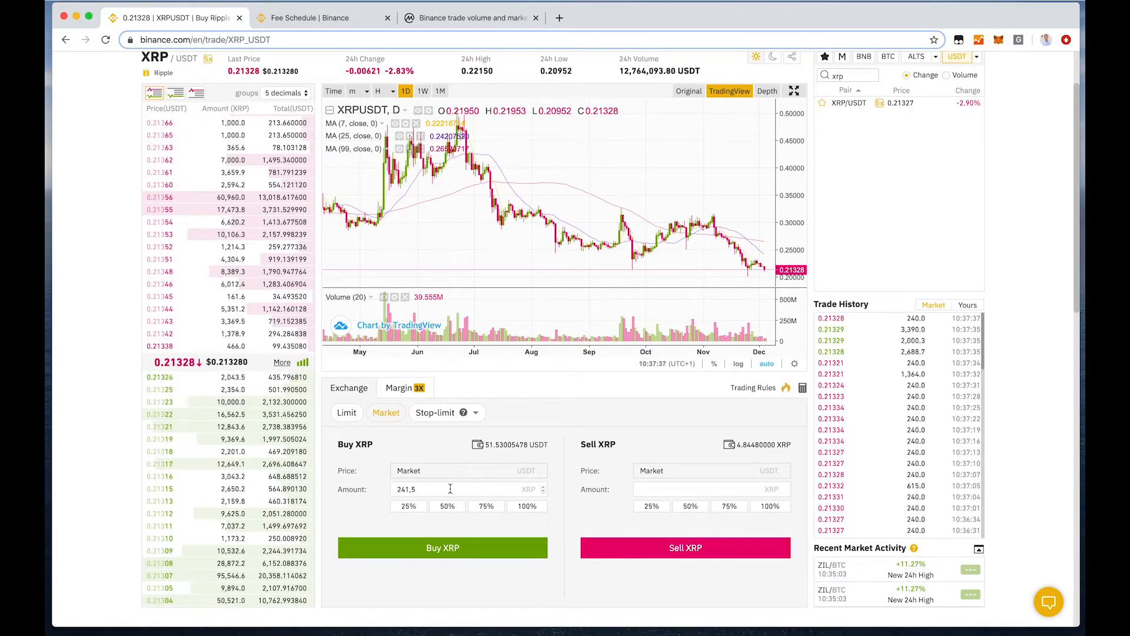
Scroll down to the open orders to find the 100 XRP limit buy at 0.19 USDT
scroll(down, 3)
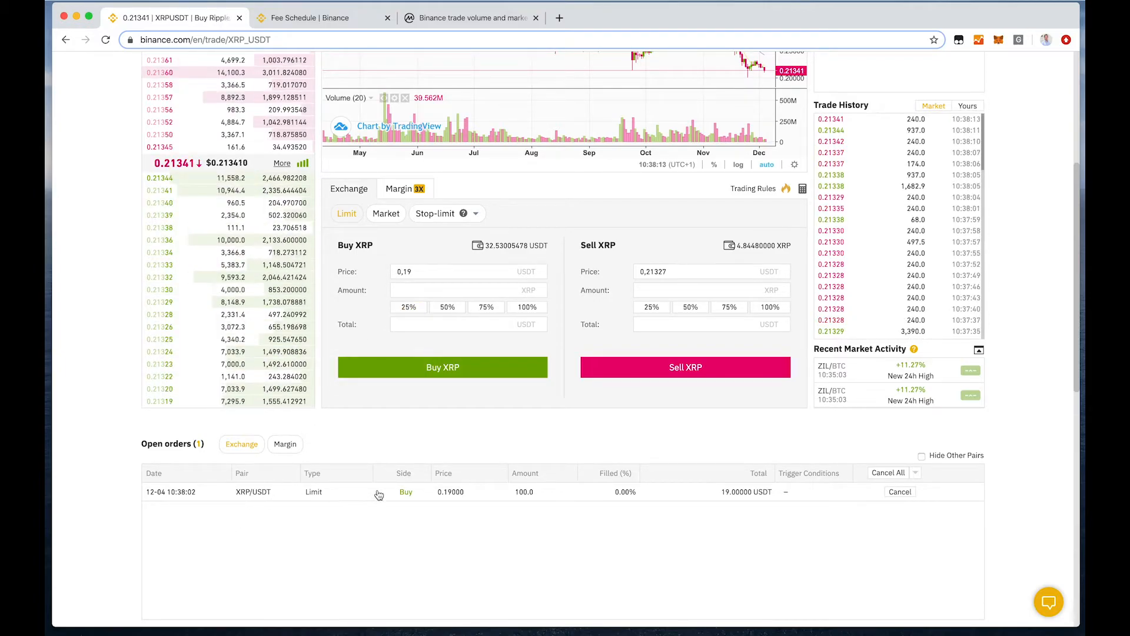
Cancel the unfilled 0.19 USDT XRP/USDT limit buy order row, then scroll back up
click(899, 492)
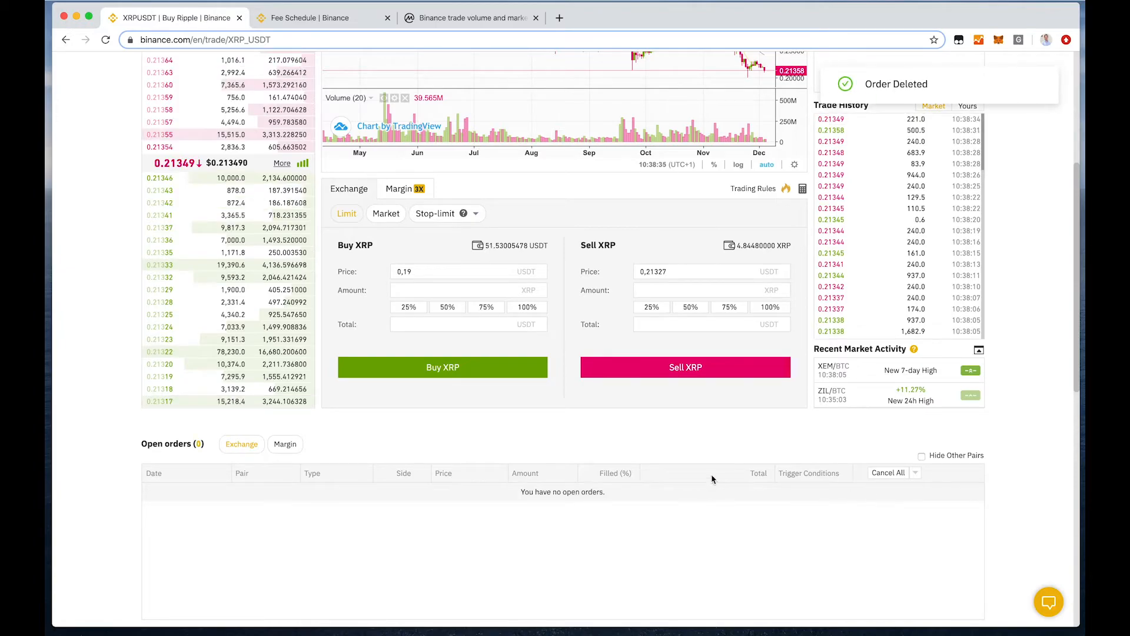
scroll(up, 3)
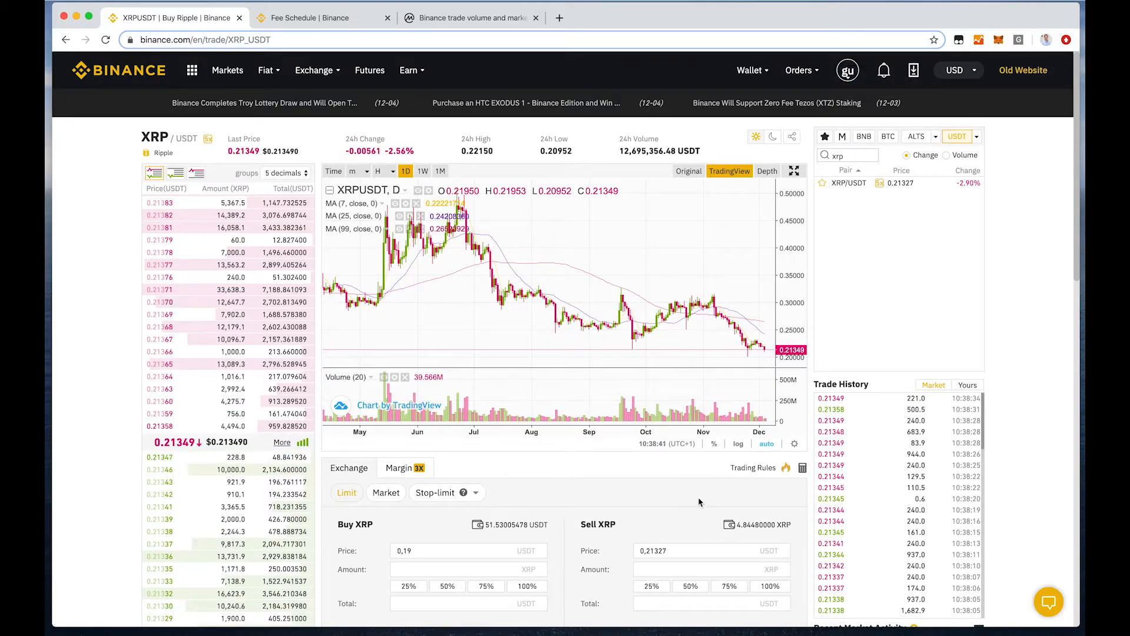
click(320, 17)
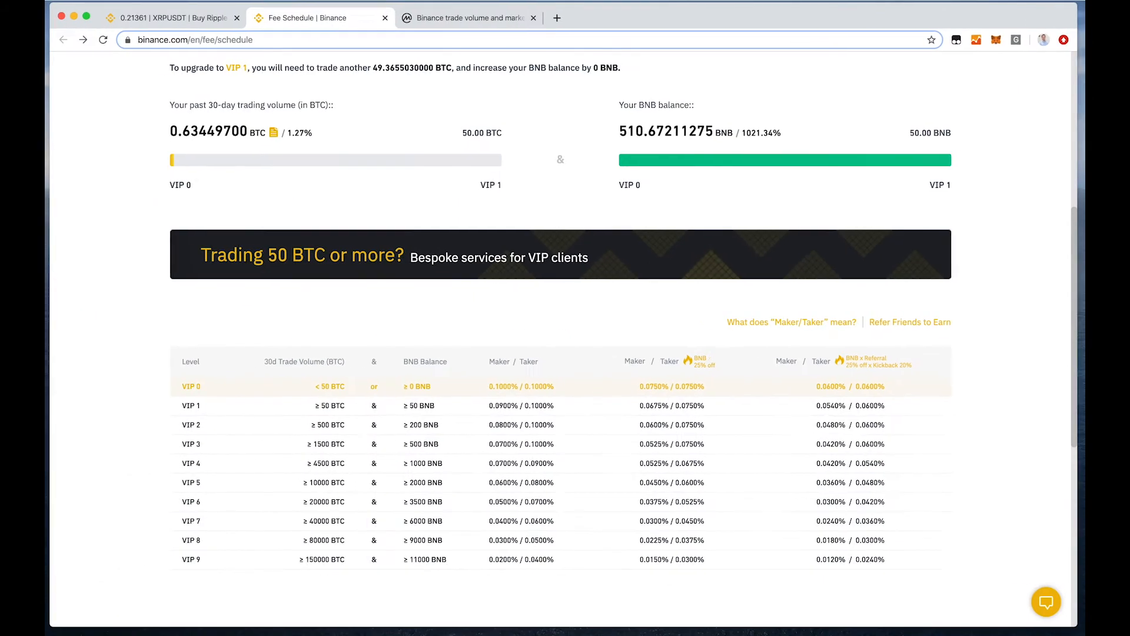